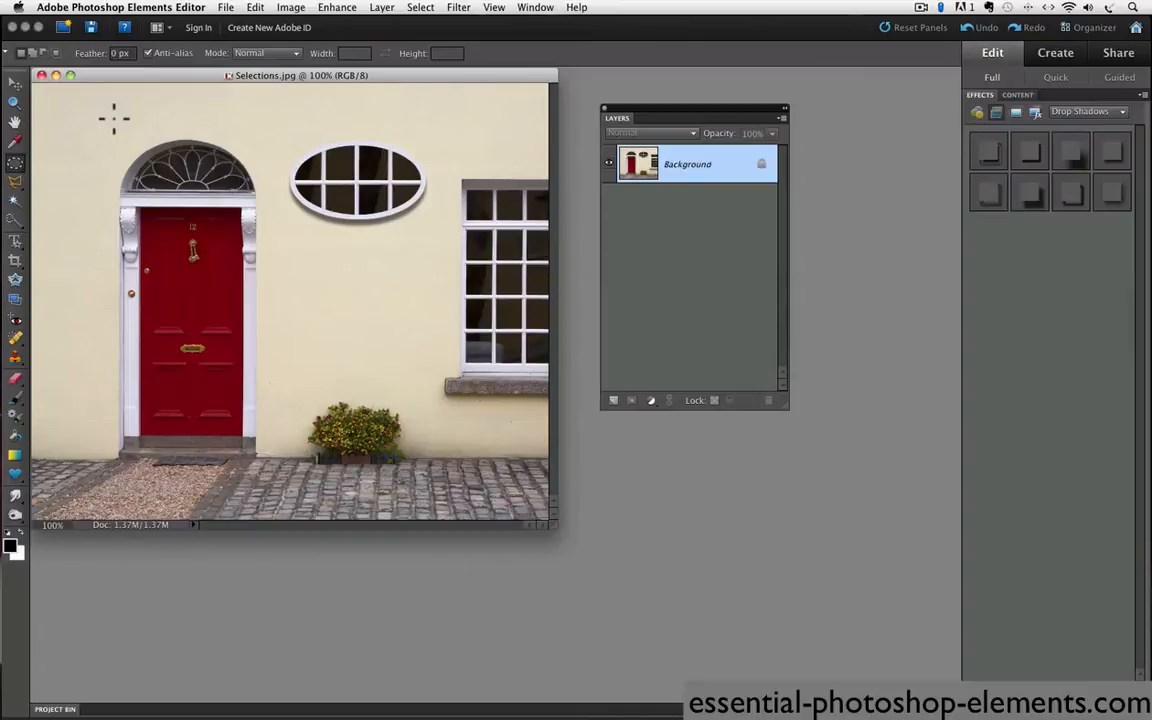
mouse_move(22, 178)
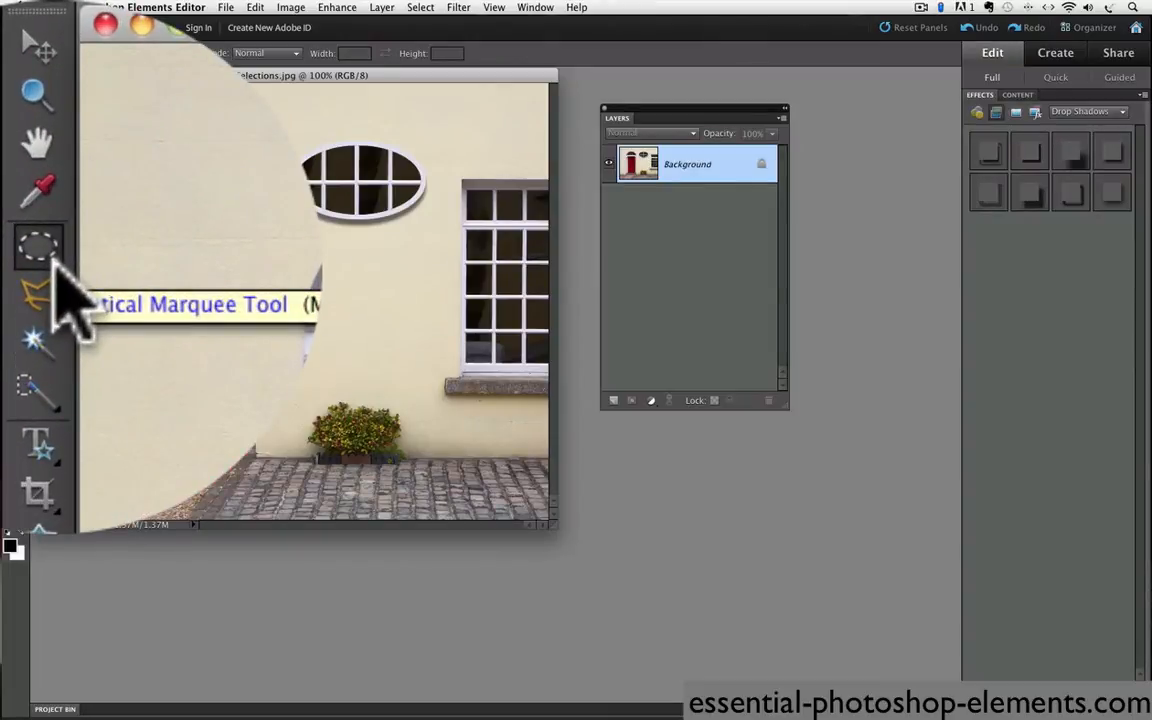
- Choose the Rectangular Marquee Tool from the marquee flyout in the toolbox
left_click(32, 248)
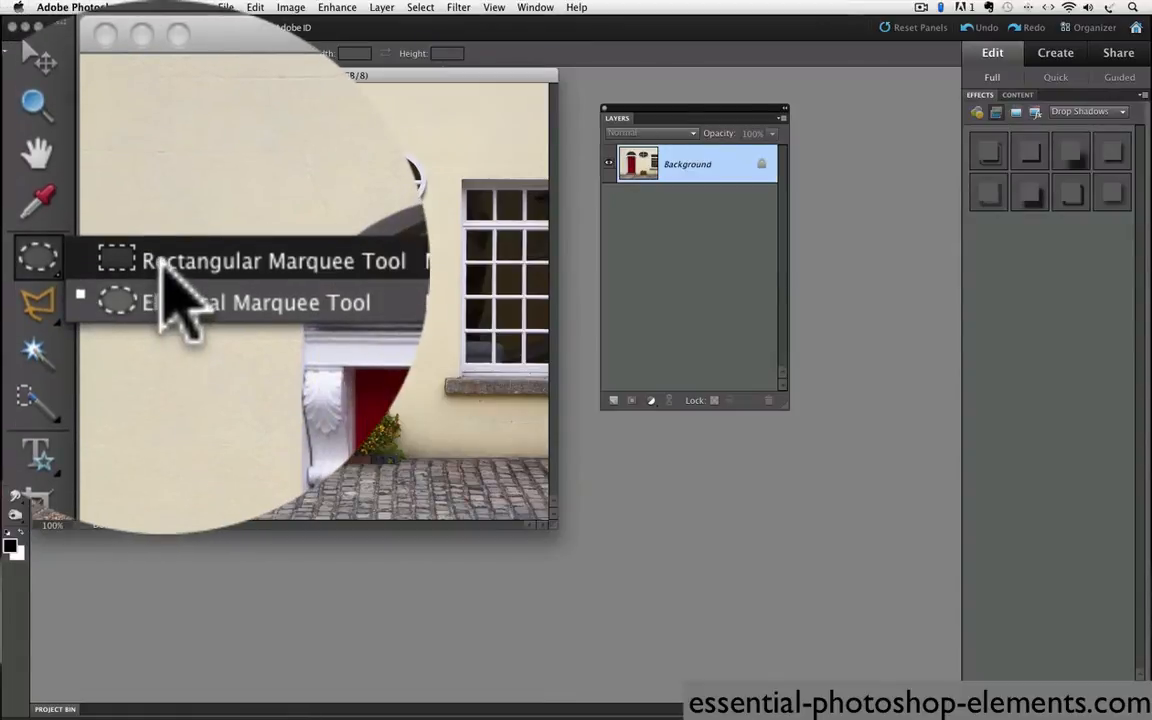
left_click(150, 262)
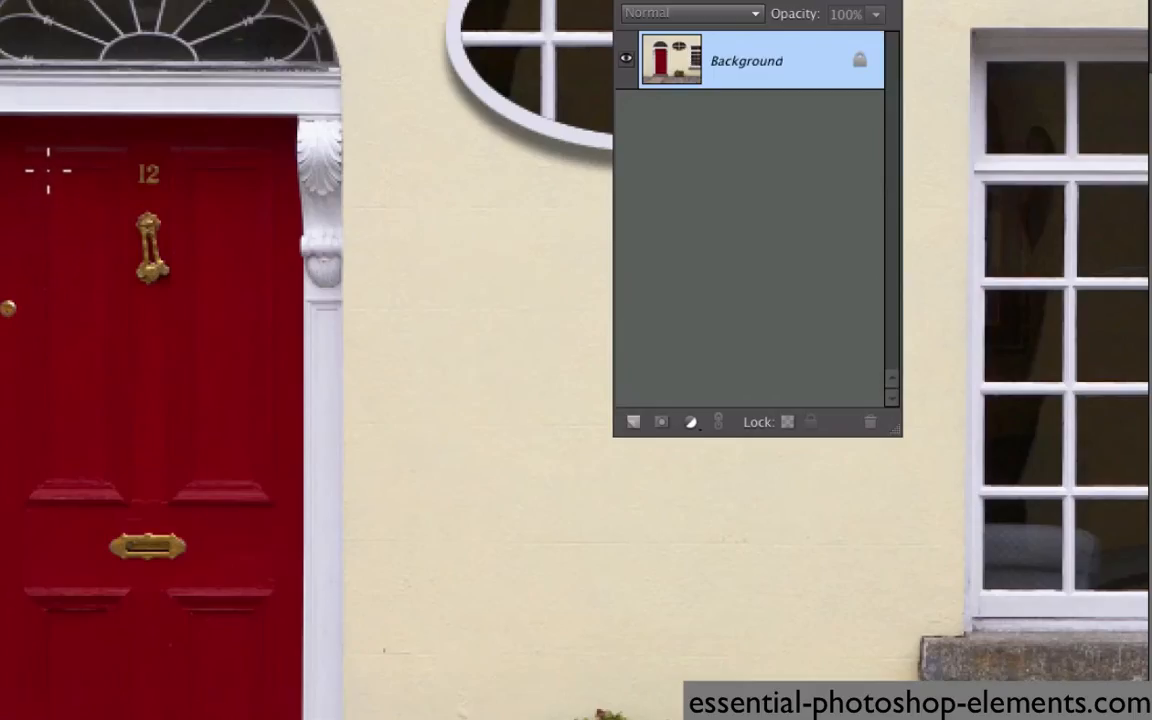
- Draw a rectangular selection around the upper-left recessed panel of the red door
left_click_drag(48, 168, 114, 460)
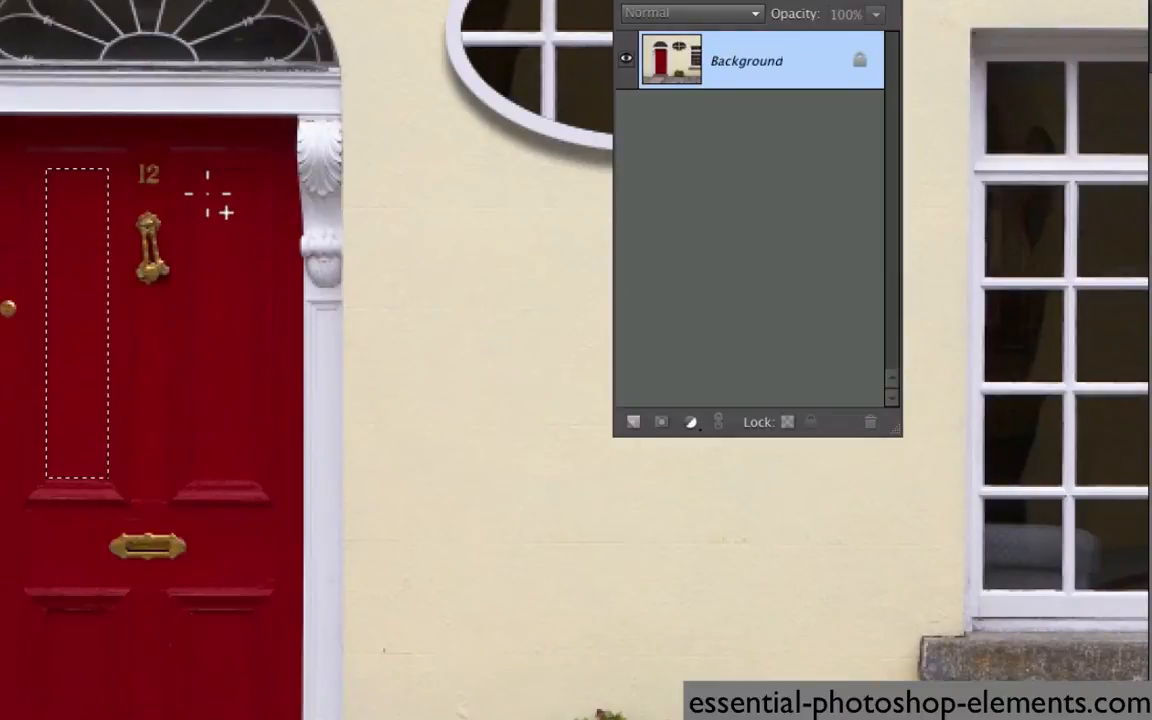
mouse_move(208, 190)
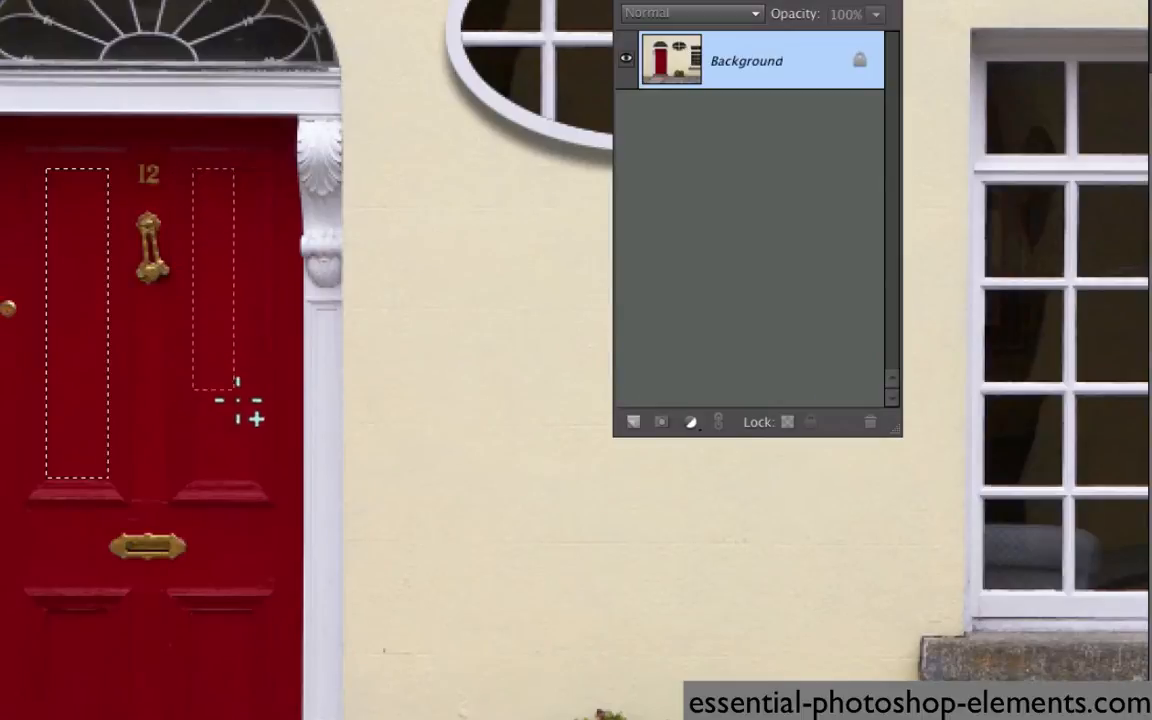
- Shift-drag a second rectangle to add the upper-right door panel to the selection
left_click_drag(238, 400, 252, 480)
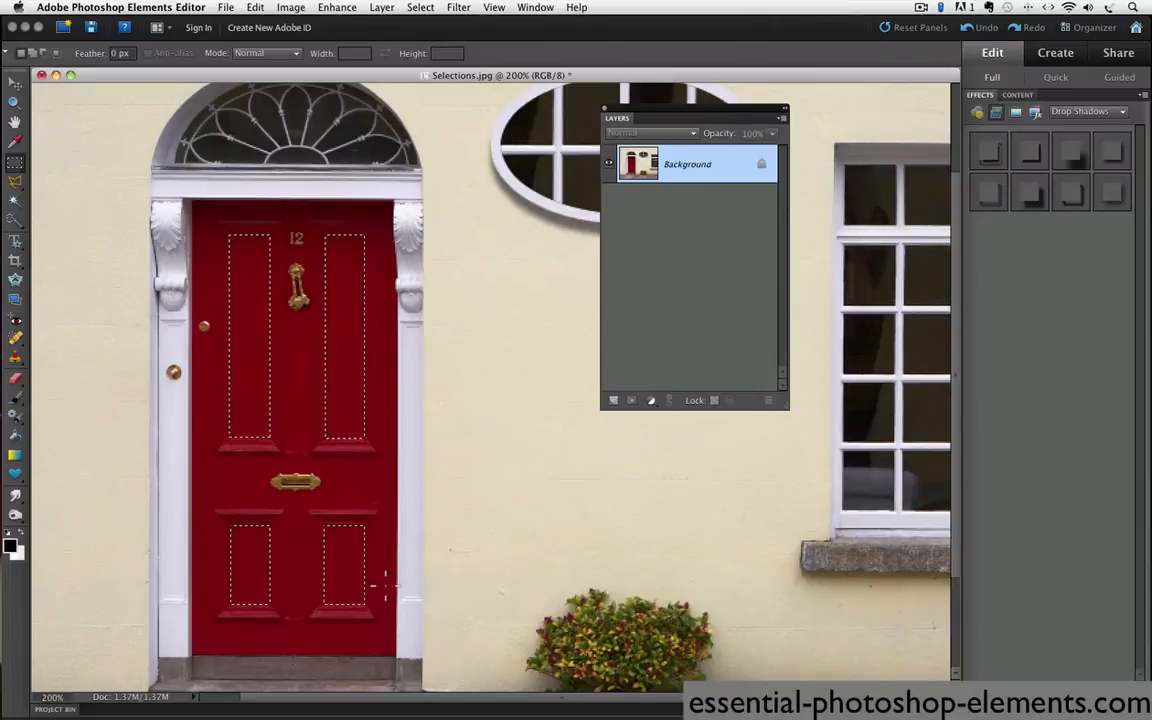
- Scroll the photo down to bring the lower door panels into view
scroll("down", 3)
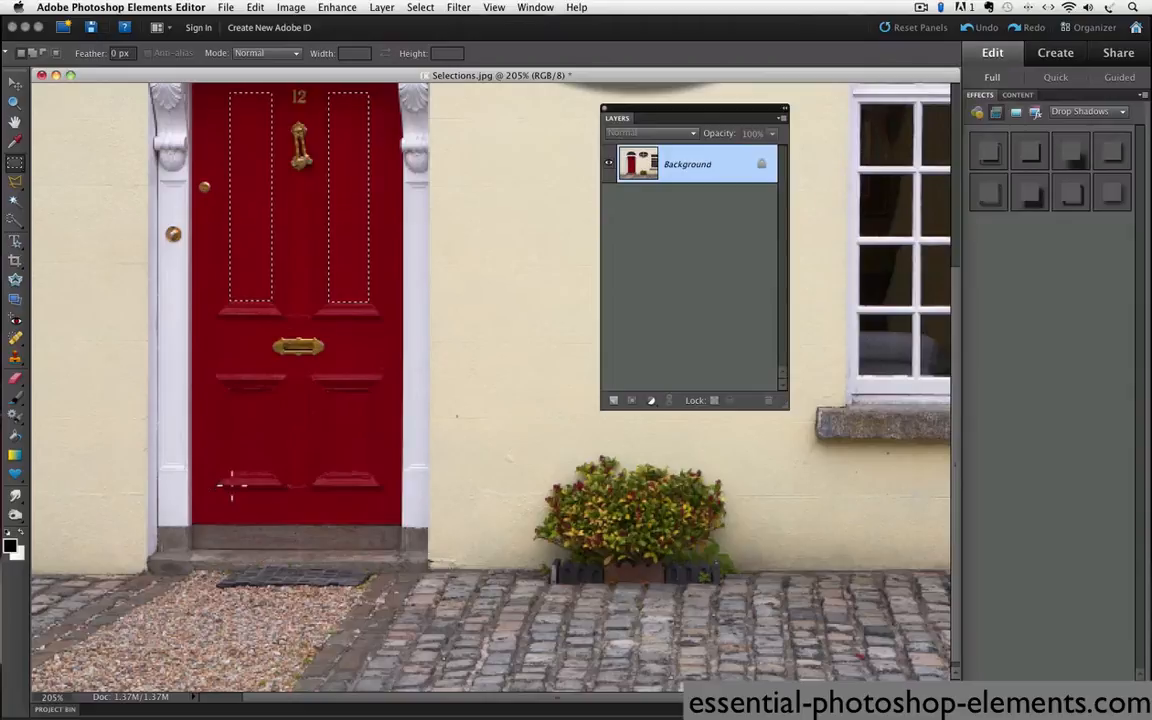
- Bring up Enhance > Adjust Lighting > Levels and move the dialog clear of the door
left_click(336, 6)
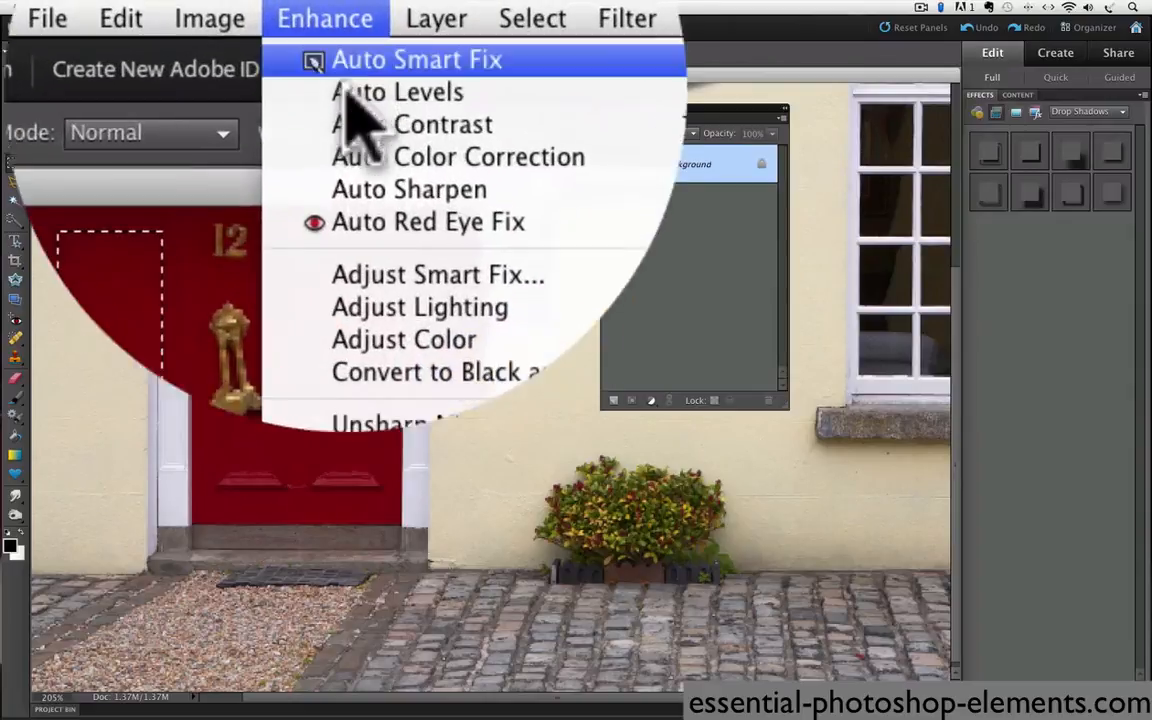
mouse_move(420, 308)
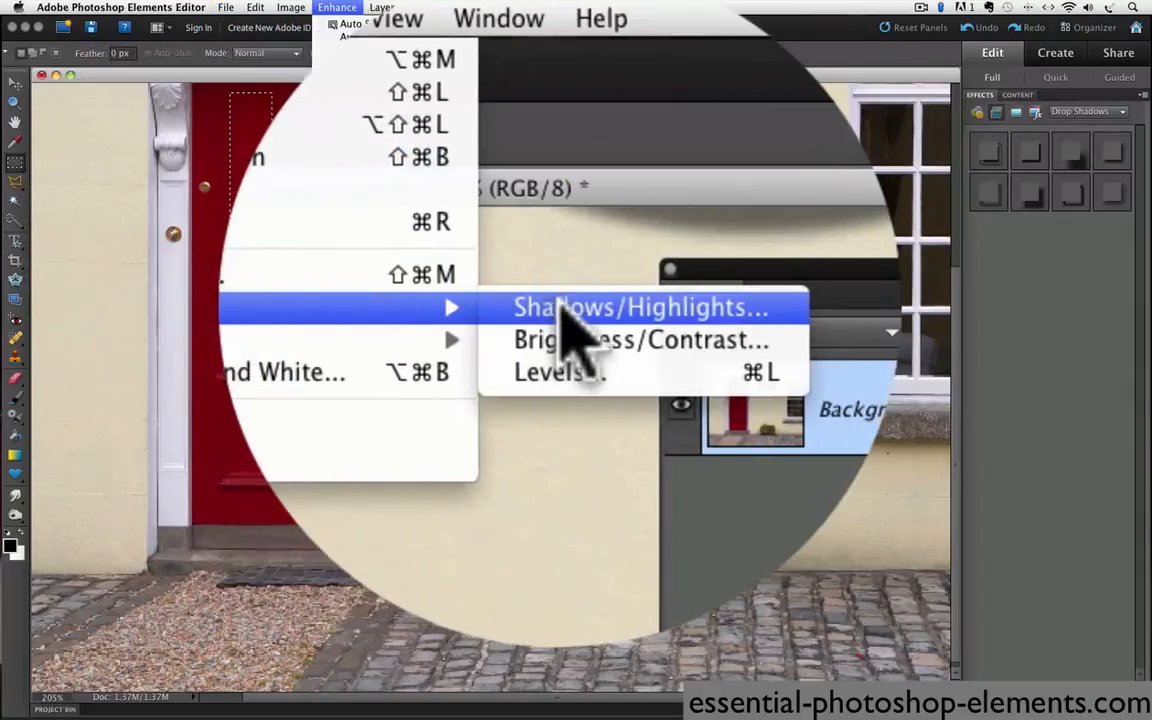
left_click(552, 372)
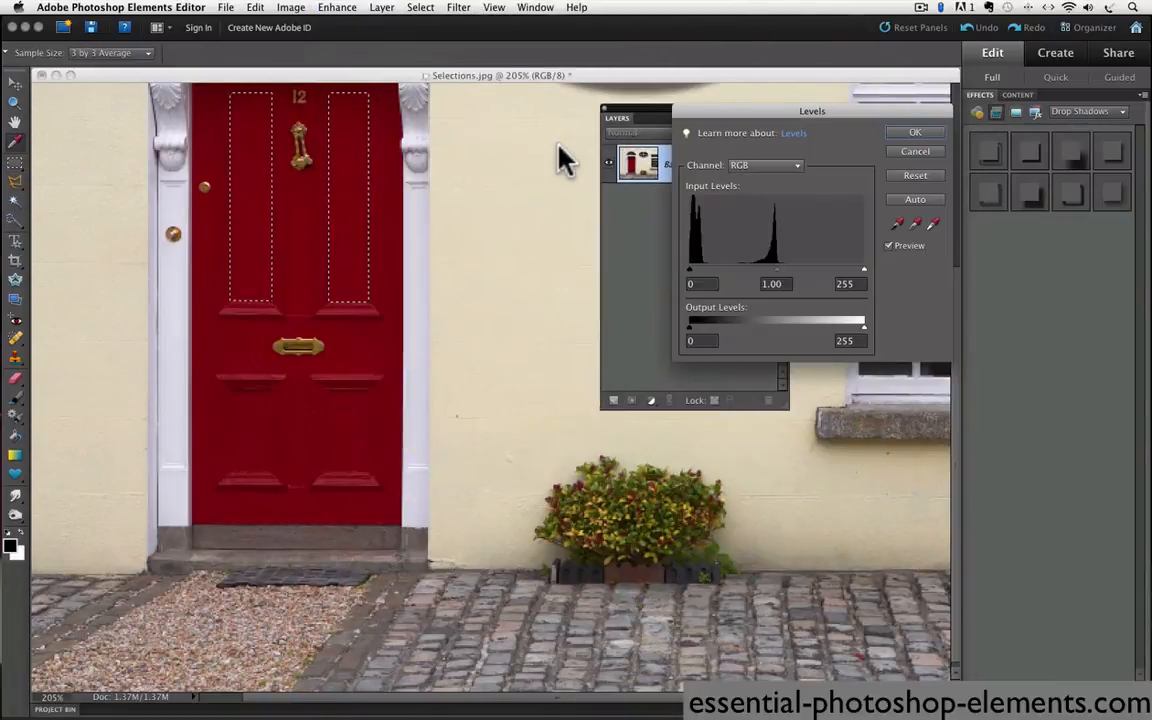
left_click_drag(812, 112, 708, 172)
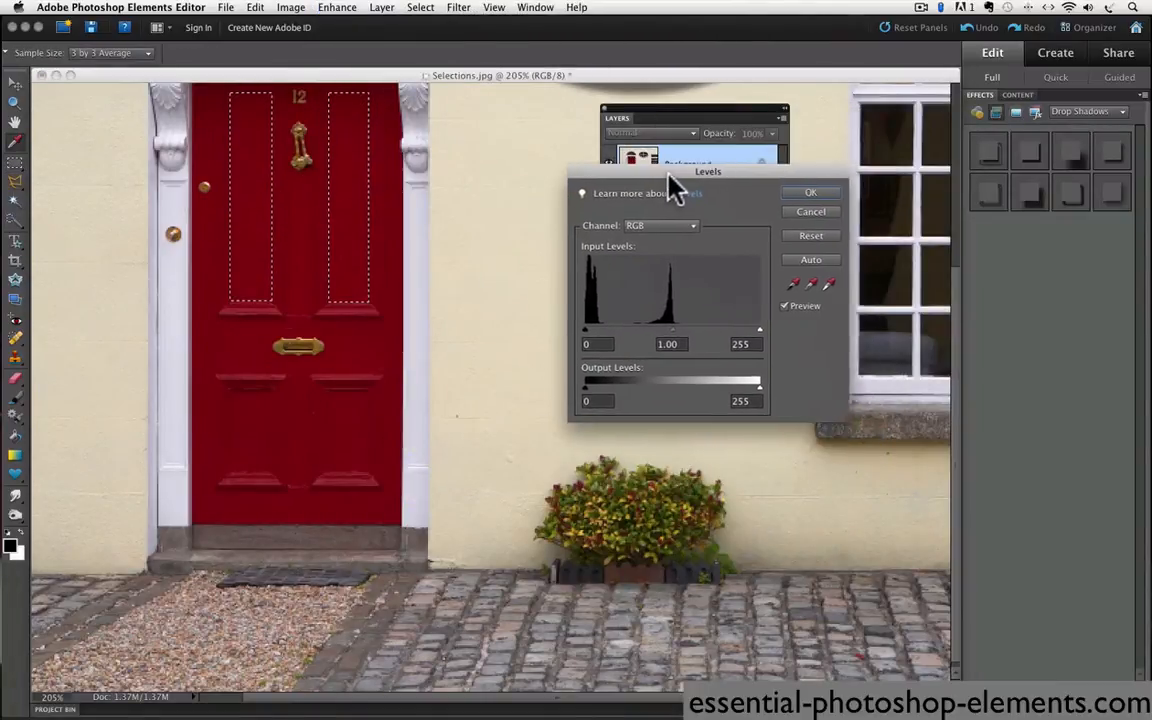
left_click_drag(708, 172, 580, 64)
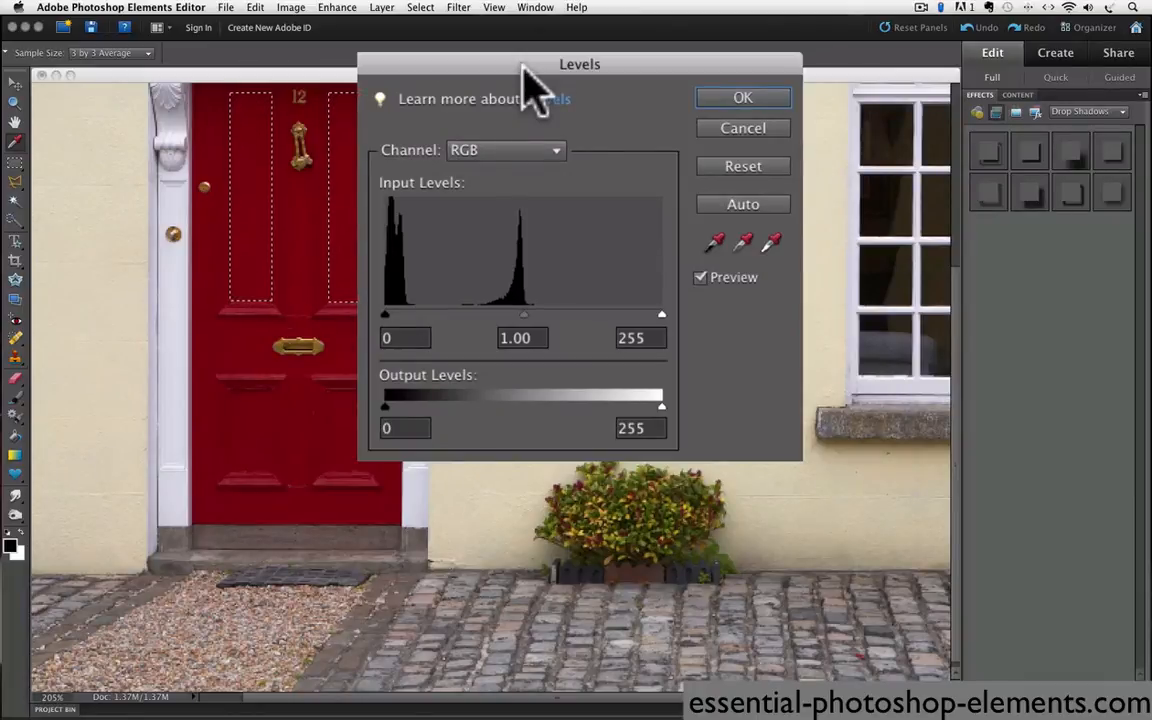
mouse_move(564, 304)
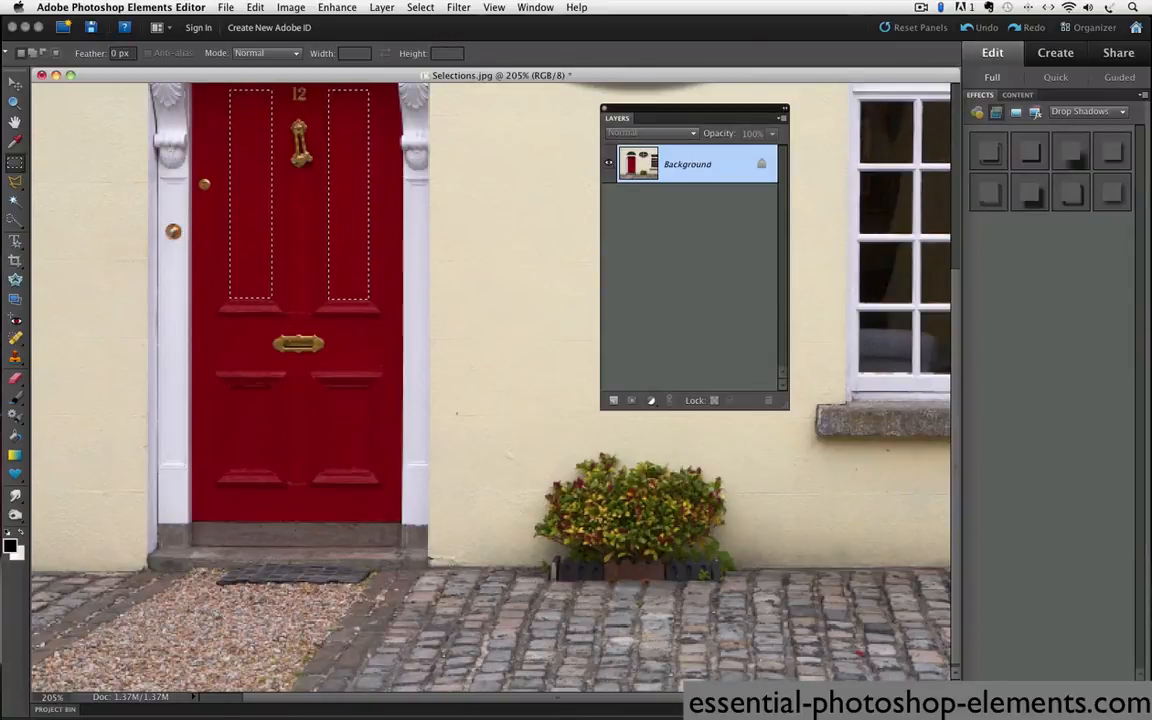
mouse_move(416, 12)
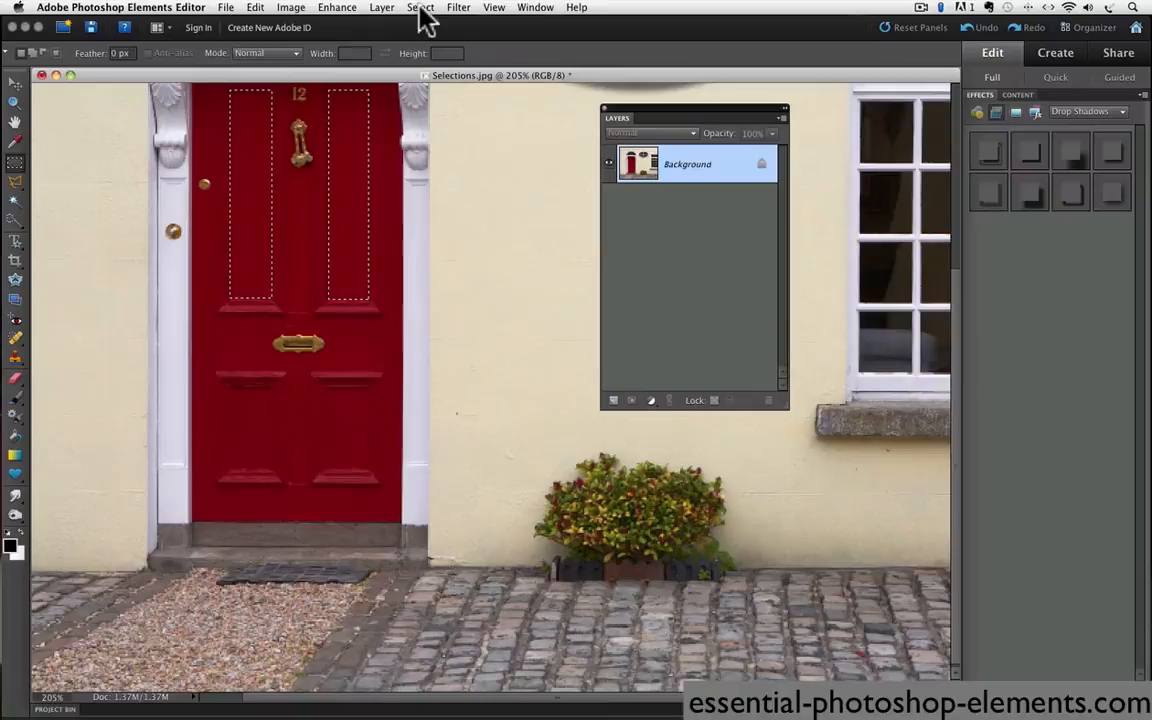
- Deselect so the door-panel selection is cleared from the photo
left_click(422, 8)
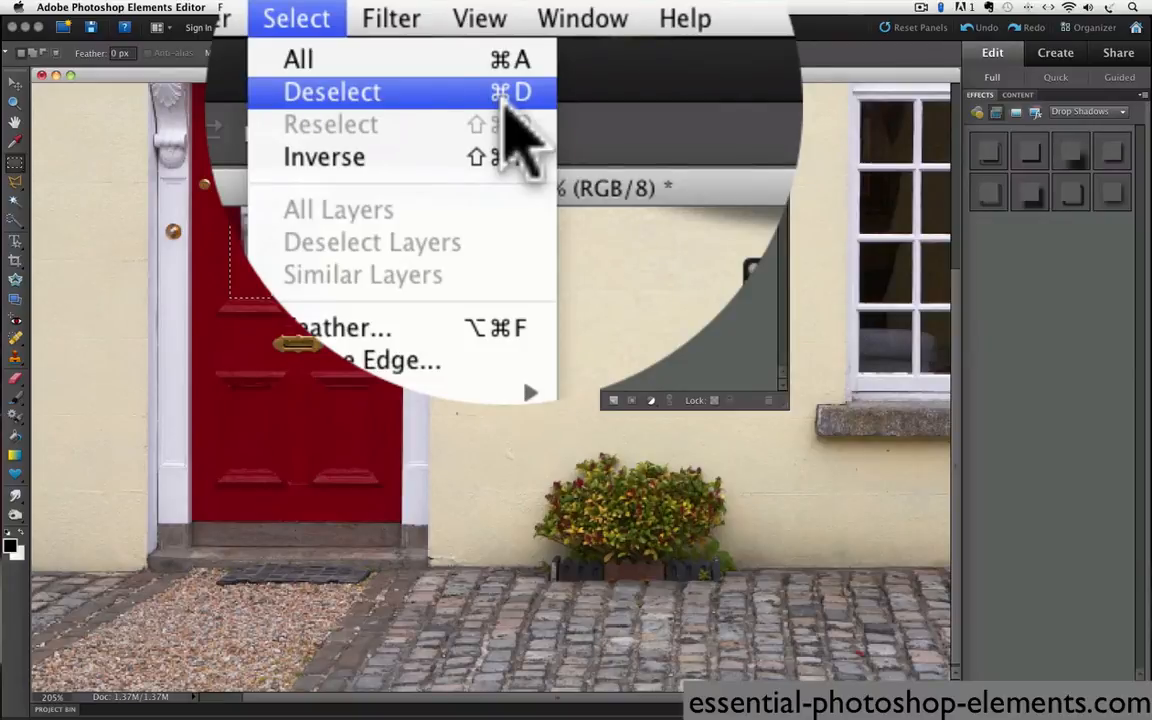
left_click(332, 92)
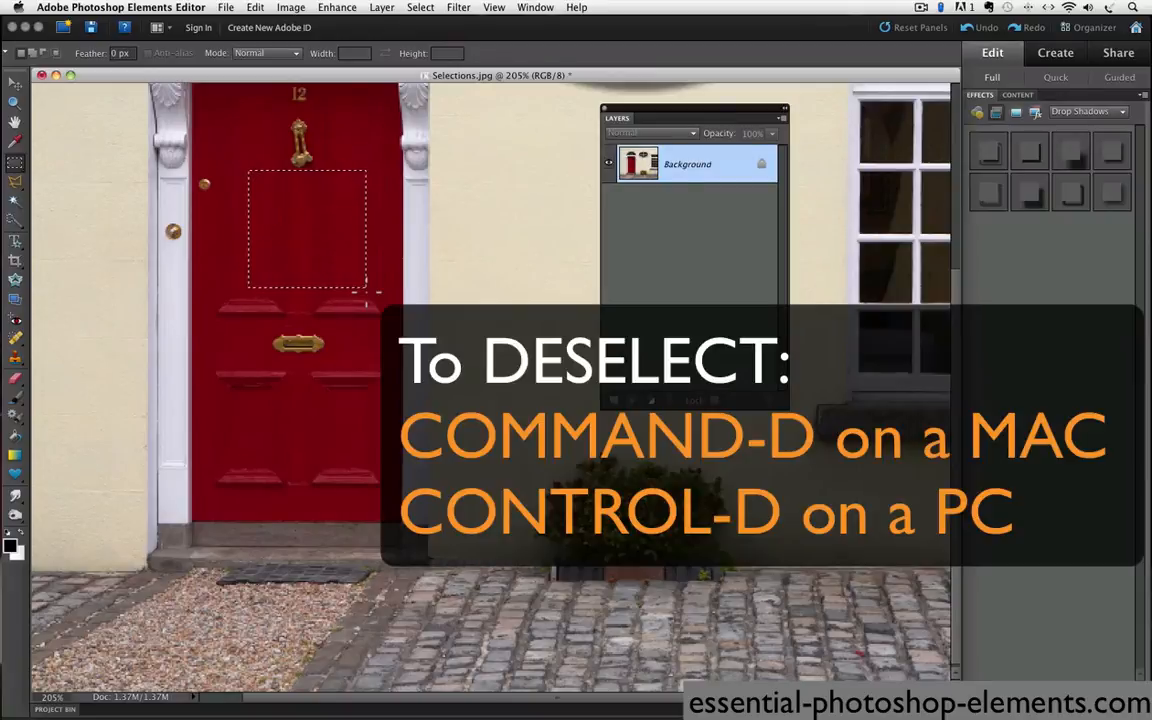
key("cmd+d")
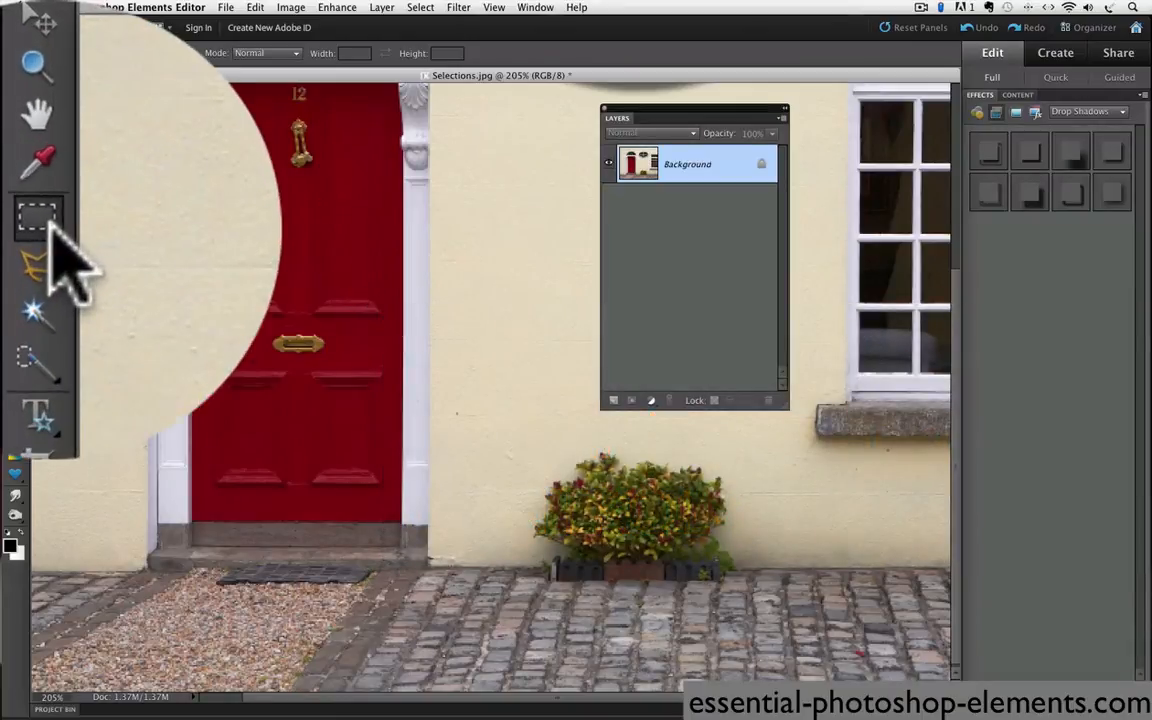
- Make the Elliptical Marquee tool active in the toolbox
left_click(34, 218)
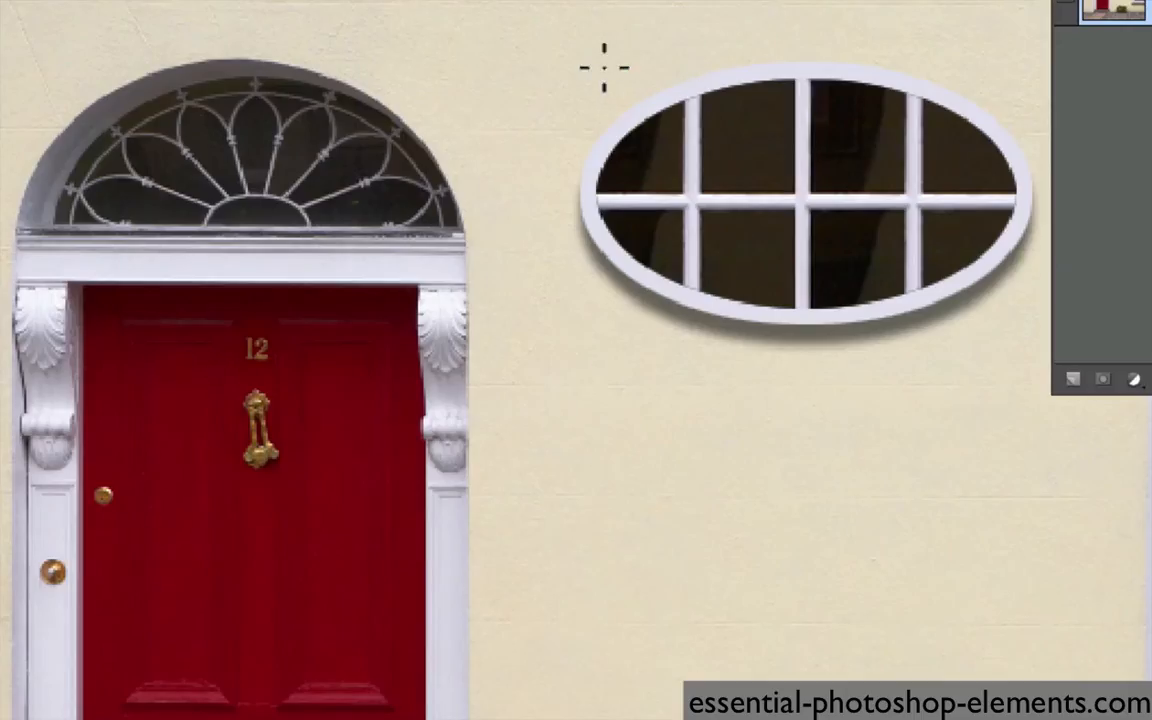
- Draw a rough elliptical selection around the oval window above the door
left_click_drag(602, 70, 900, 250)
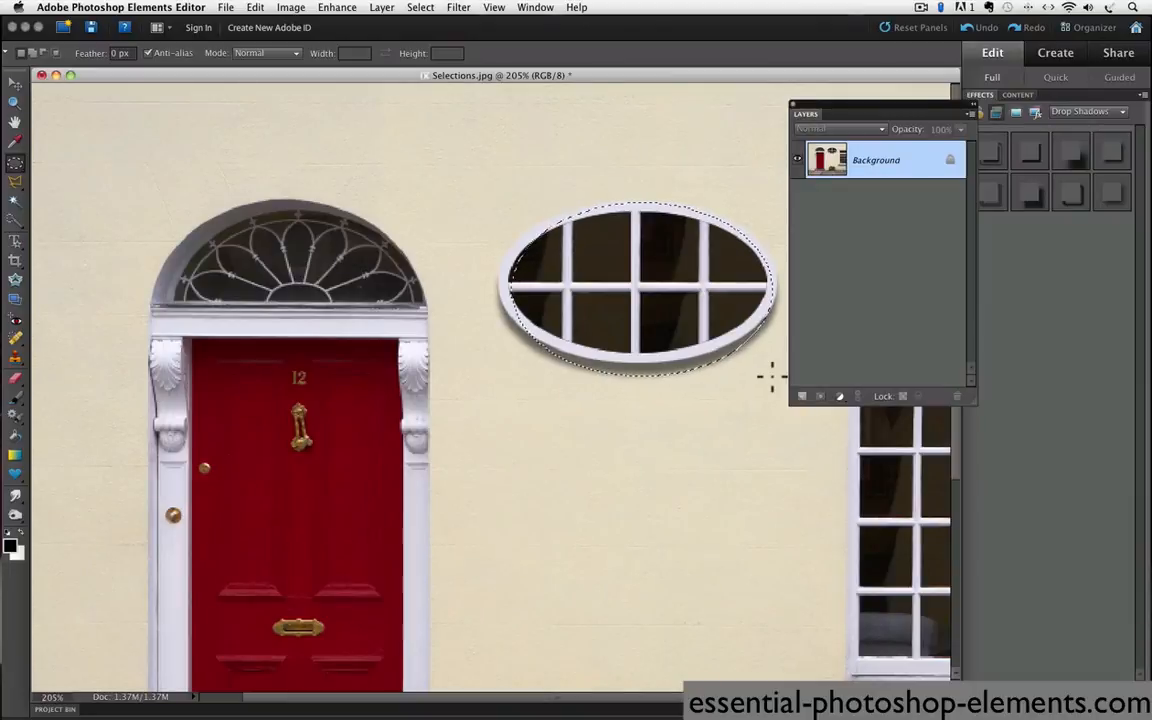
mouse_move(588, 18)
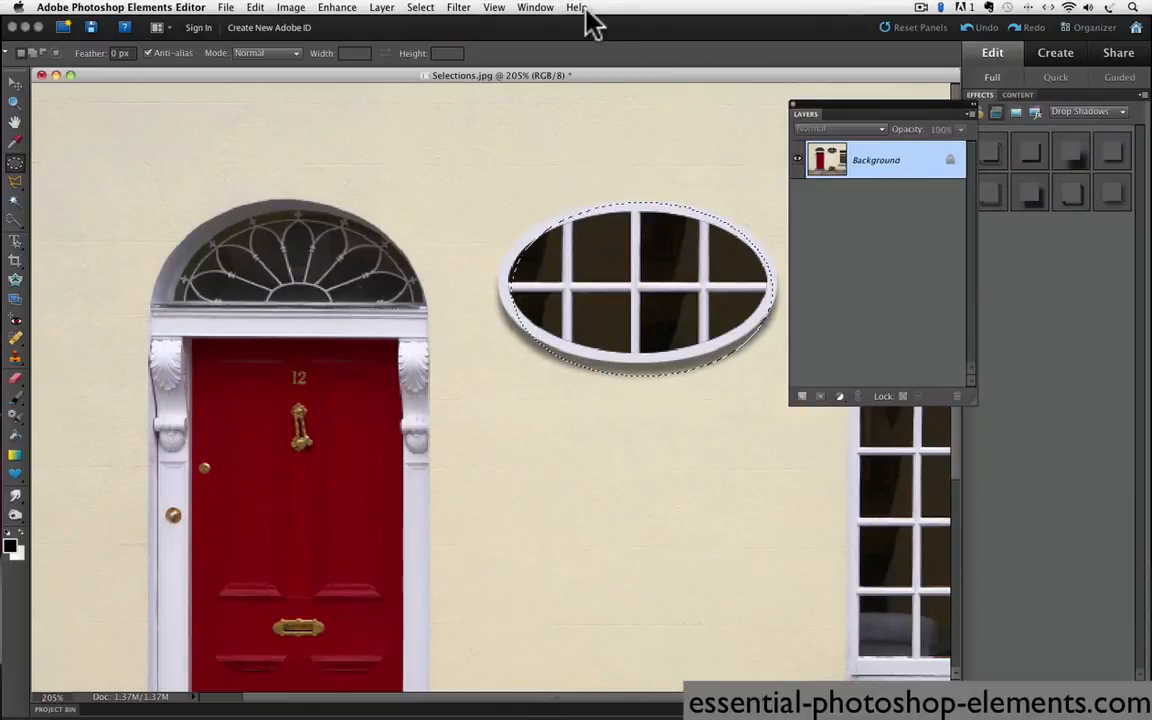
- Start Select > Transform Selection on the oval selection to get its bounding box
left_click(422, 8)
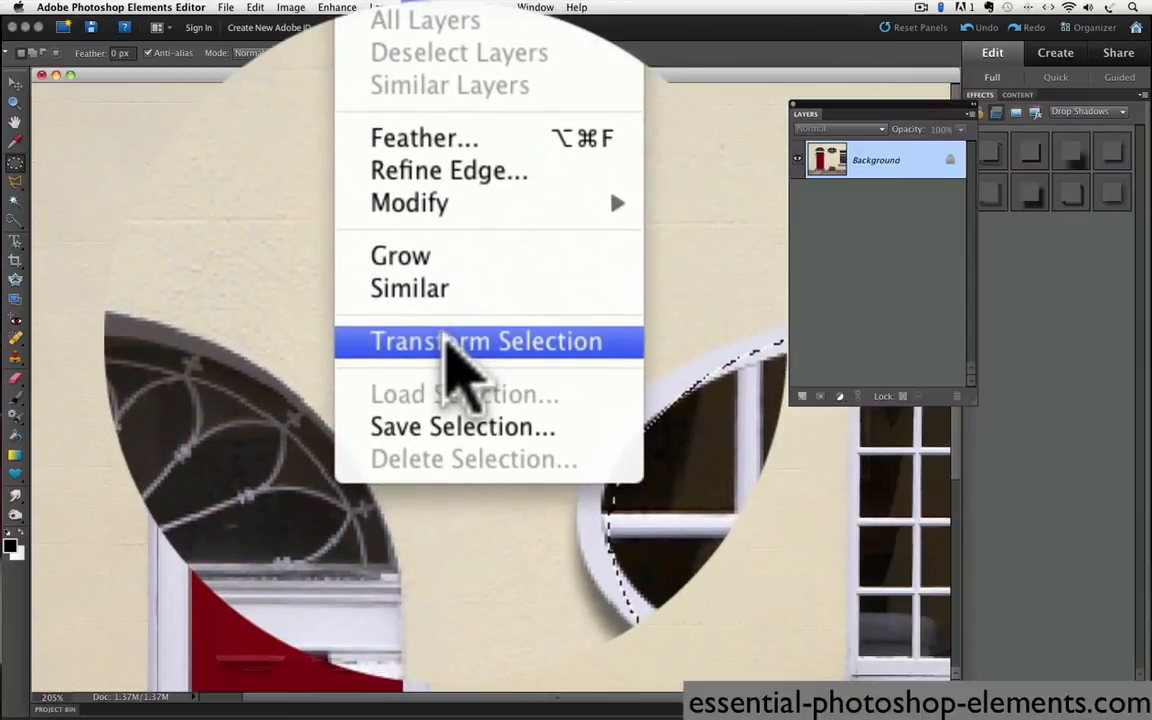
left_click(484, 340)
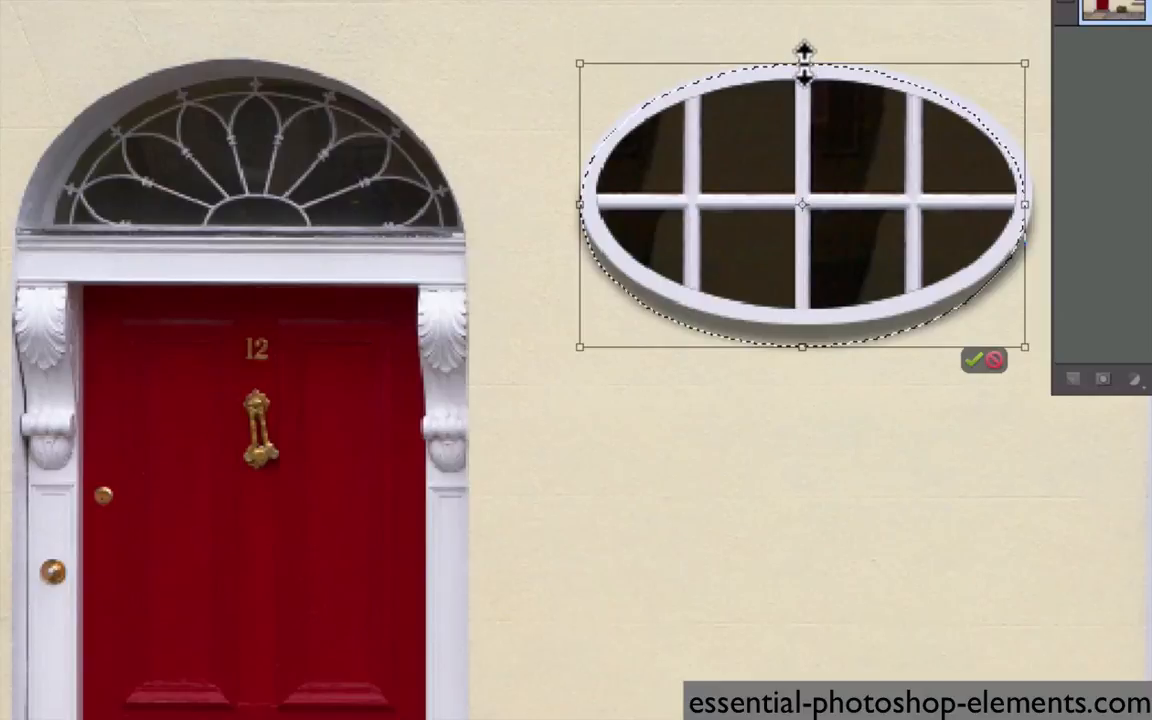
mouse_move(876, 358)
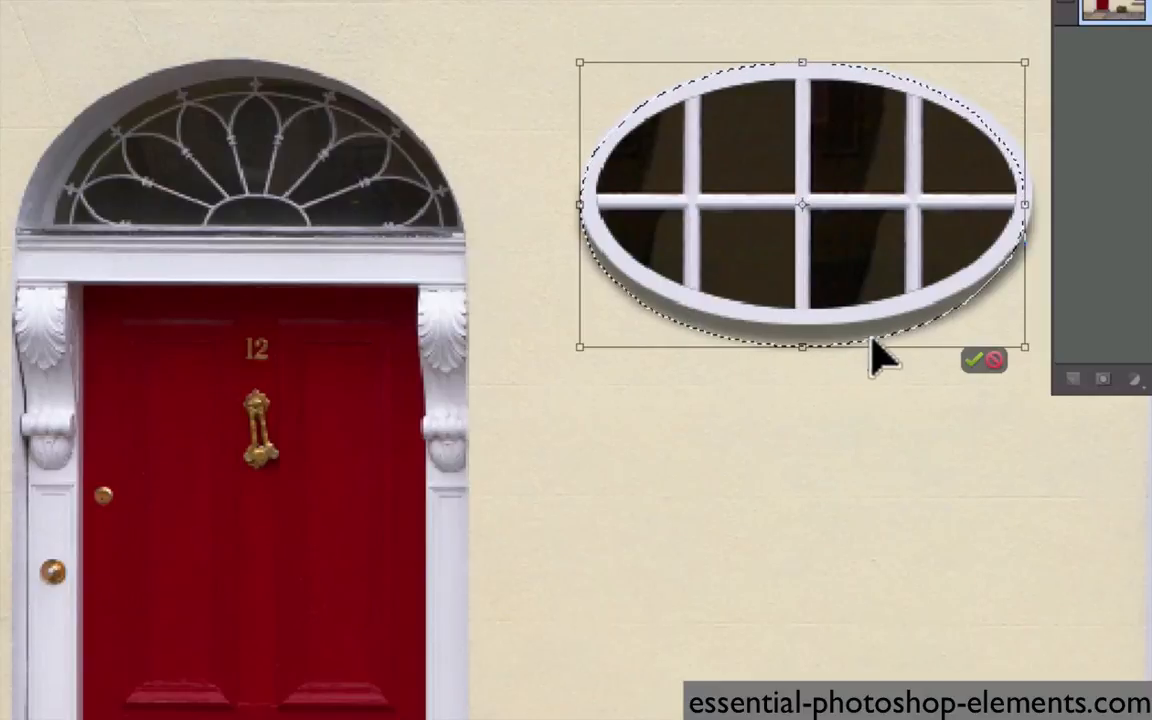
mouse_move(802, 344)
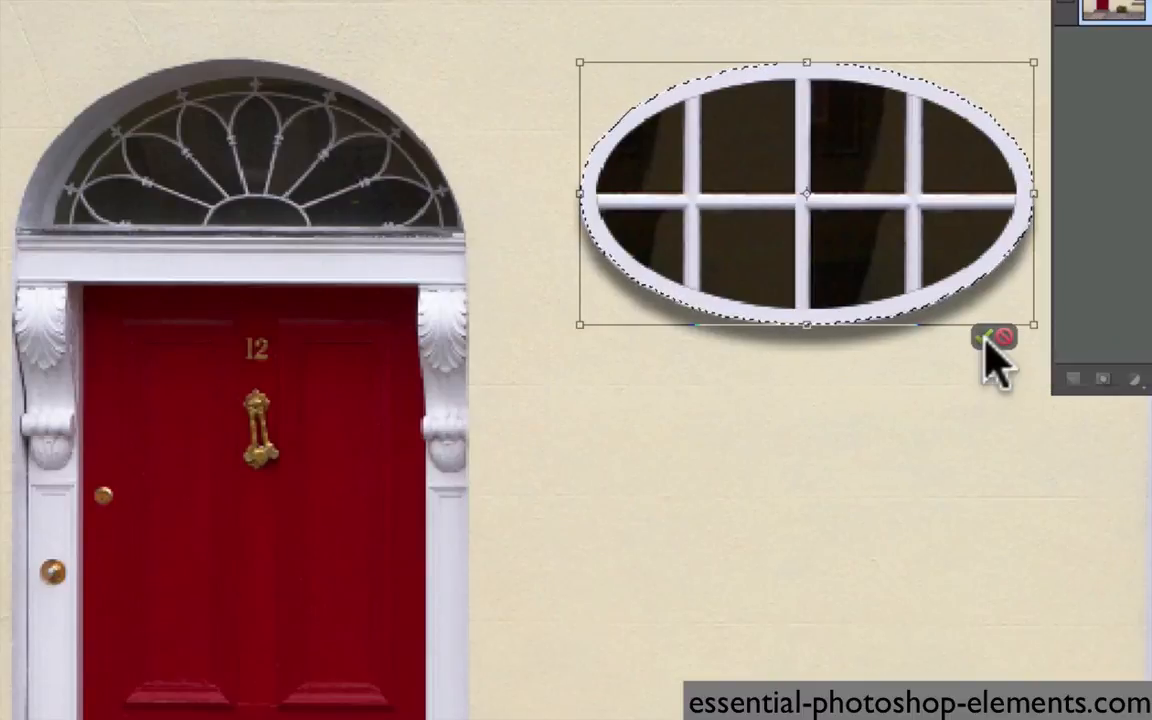
- Commit the transform with the green checkmark so the oval follows the window edge
left_click(982, 336)
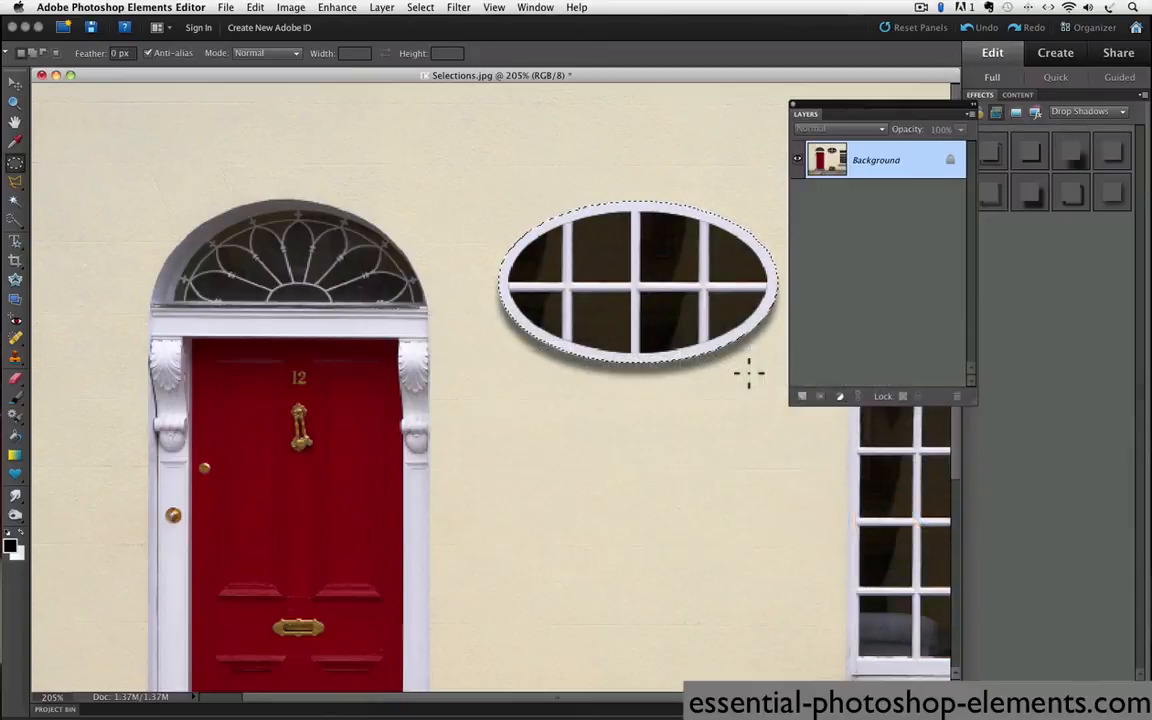
mouse_move(756, 386)
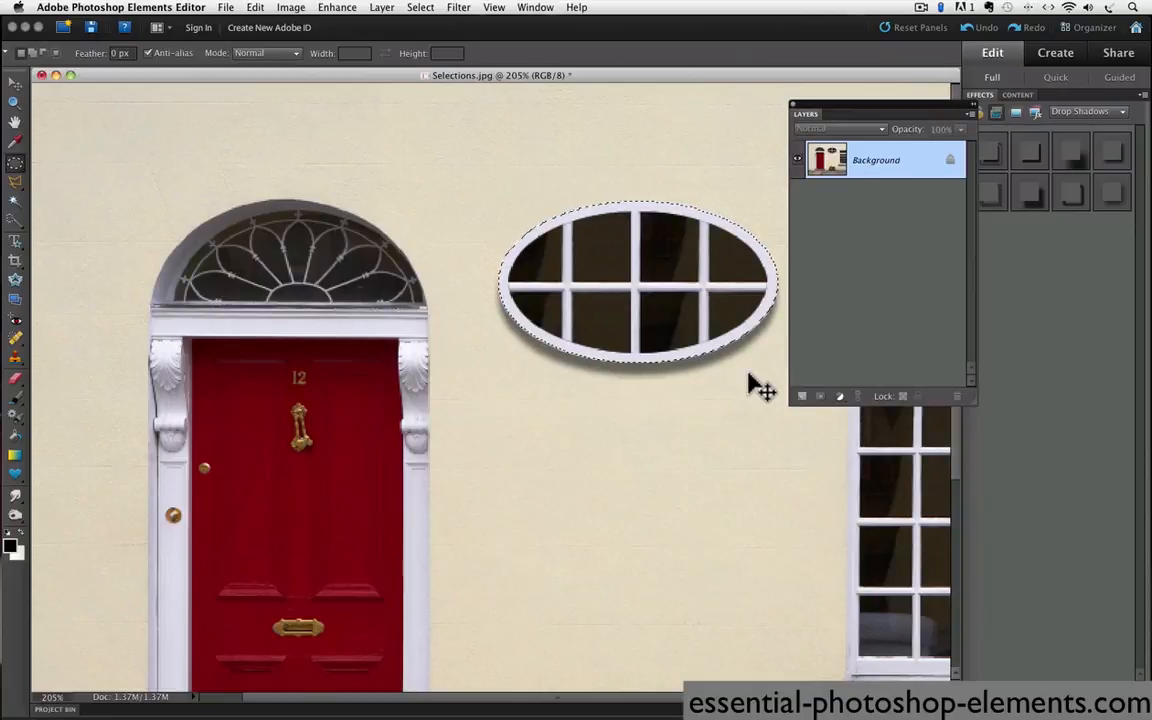